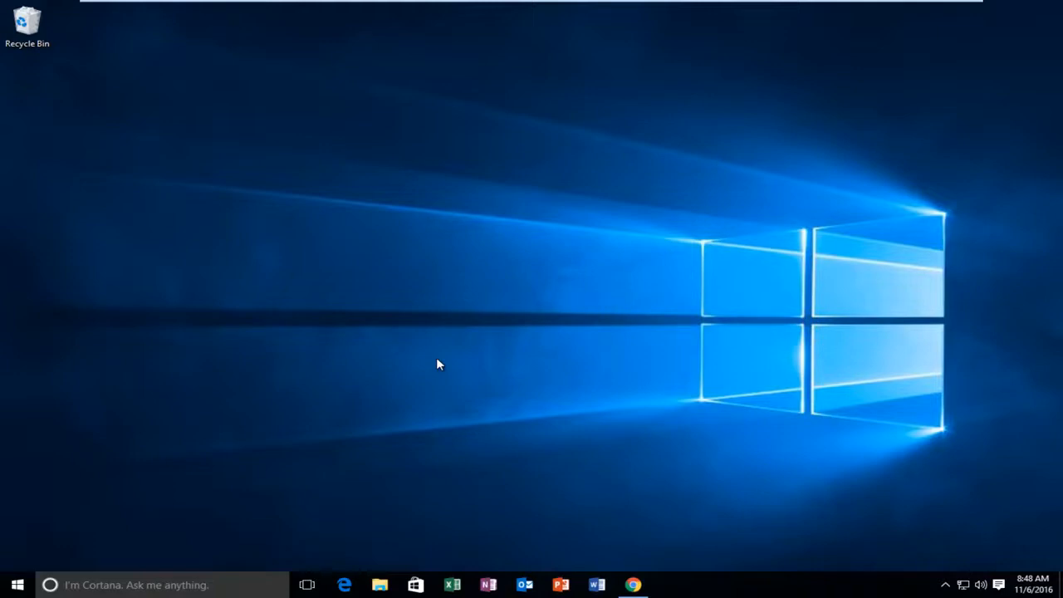
mouse_move(889, 589)
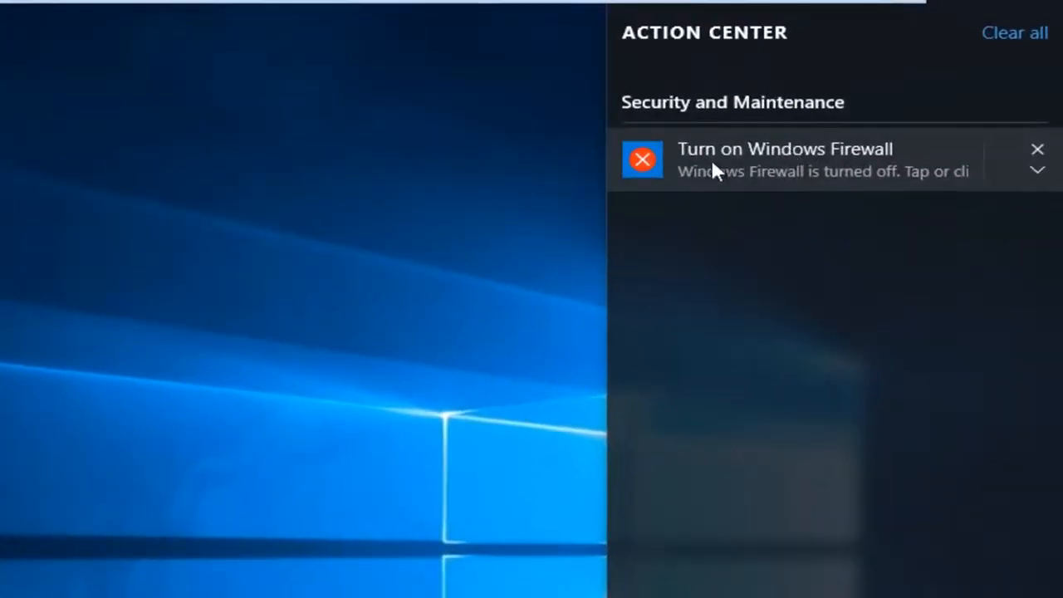
mouse_move(725, 162)
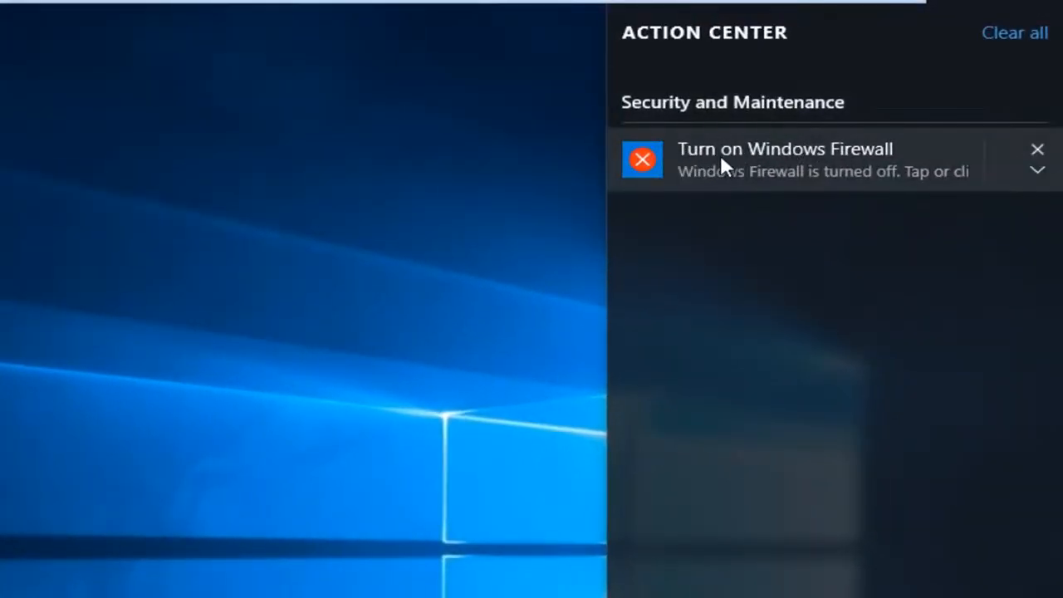
mouse_move(847, 183)
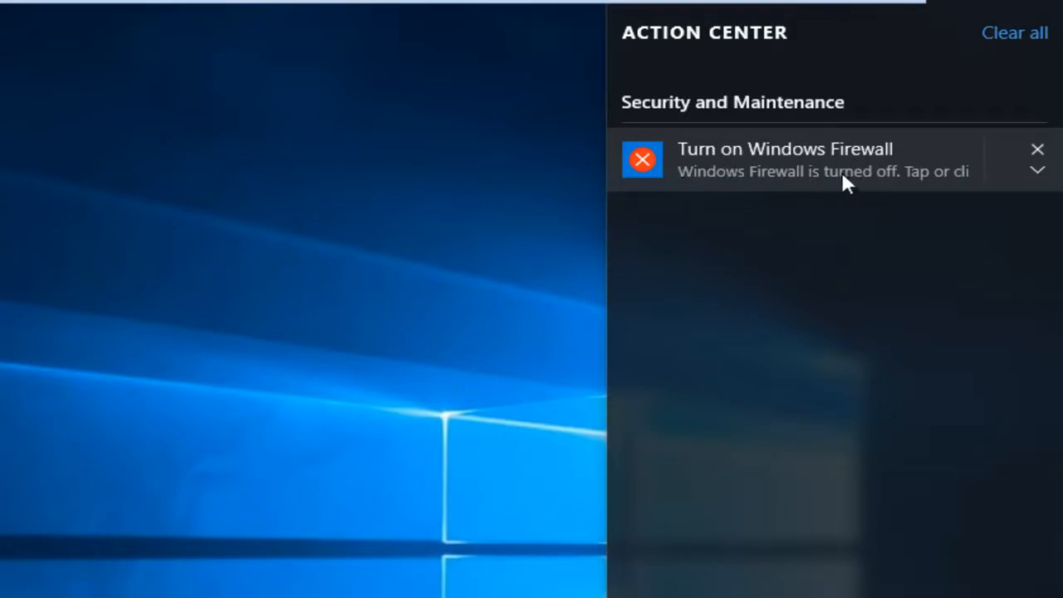
Step: Open the 'Turn on Windows Firewall' notification, which reports the firewall can't be turned on
left_click(1037, 148)
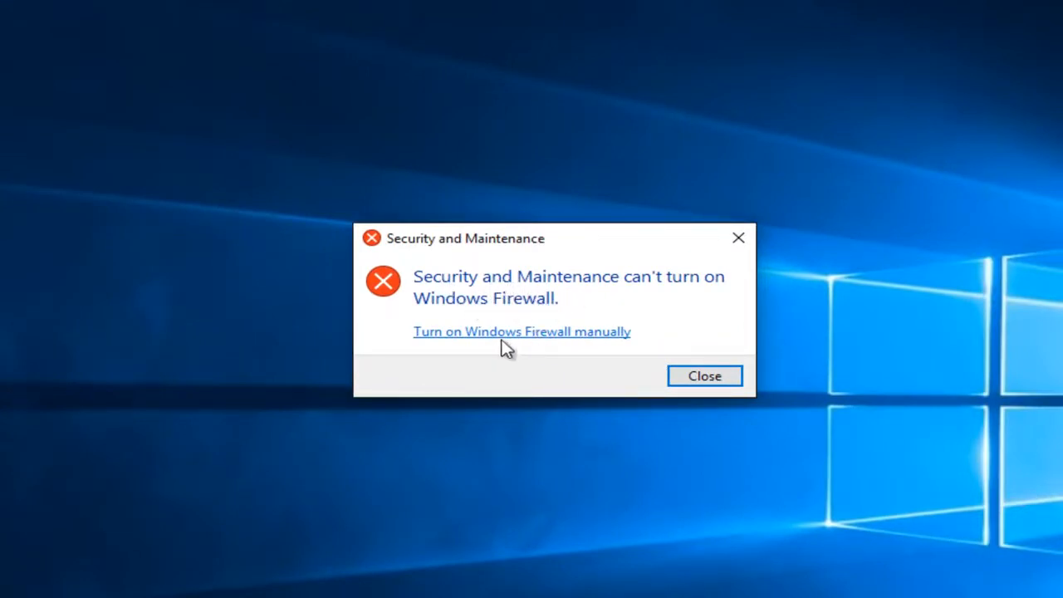
mouse_move(490, 339)
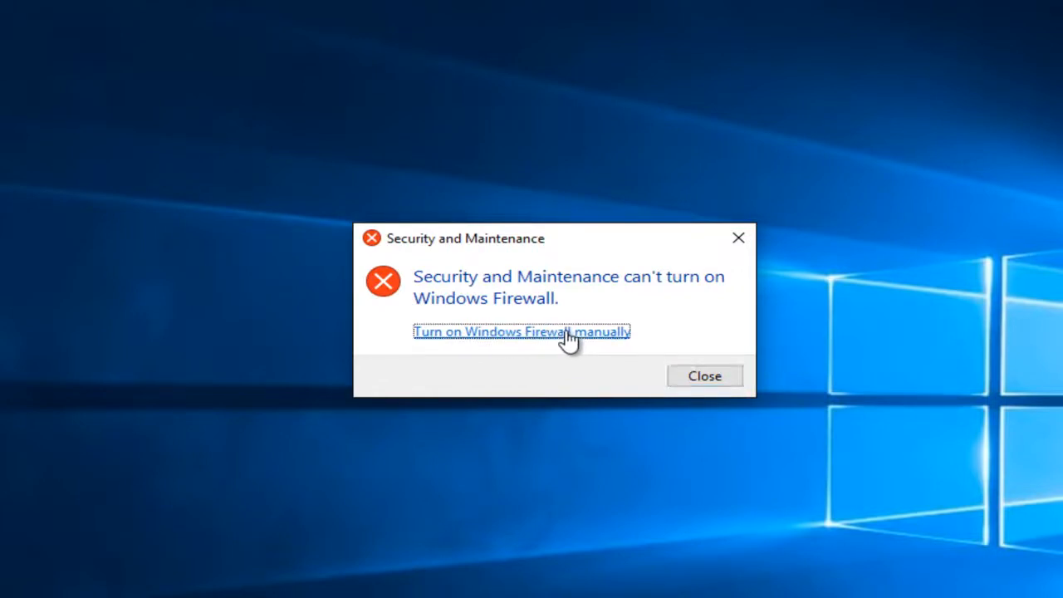
Step: Try the recommended firewall settings manually and dismiss the resulting 0x80070422 error
left_click(521, 332)
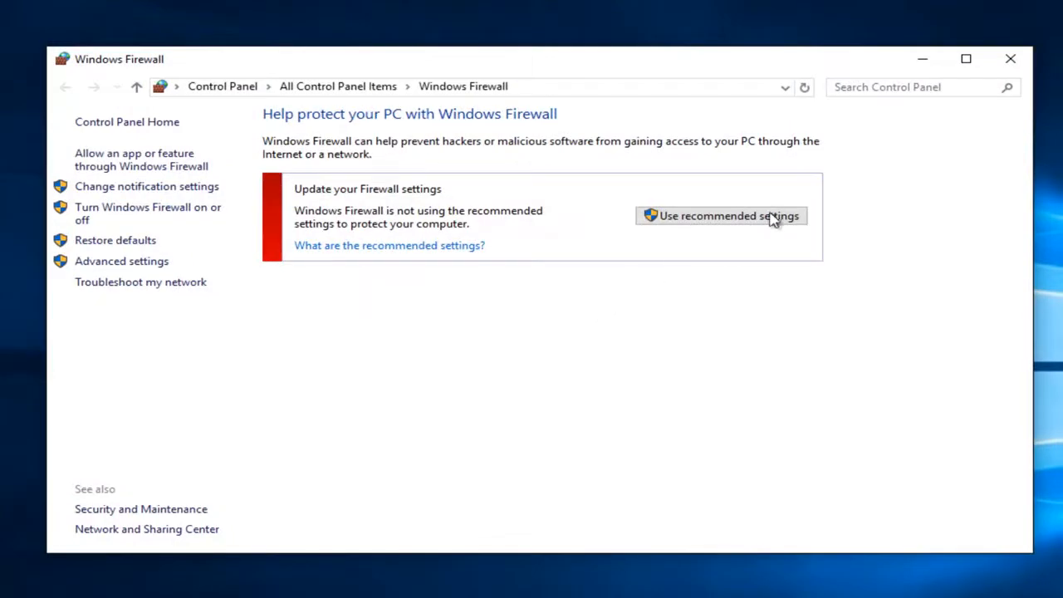
left_click(721, 215)
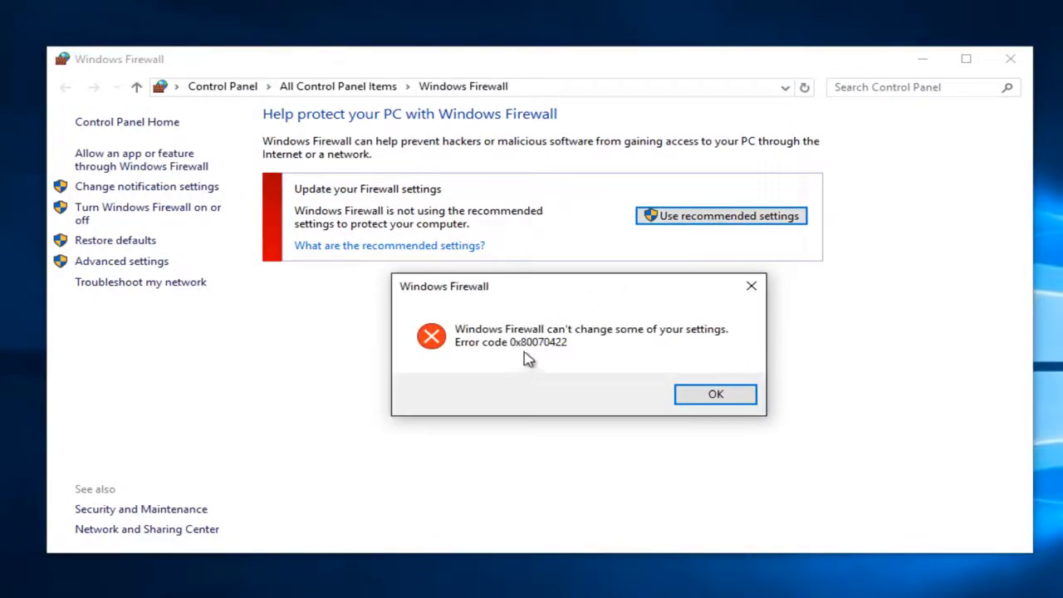
mouse_move(525, 353)
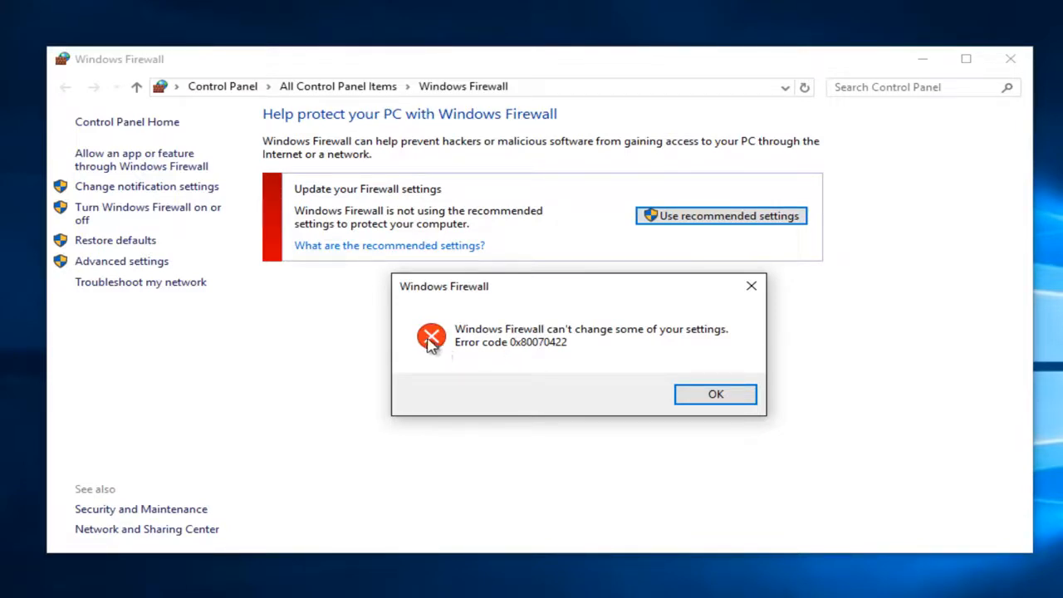
mouse_move(531, 350)
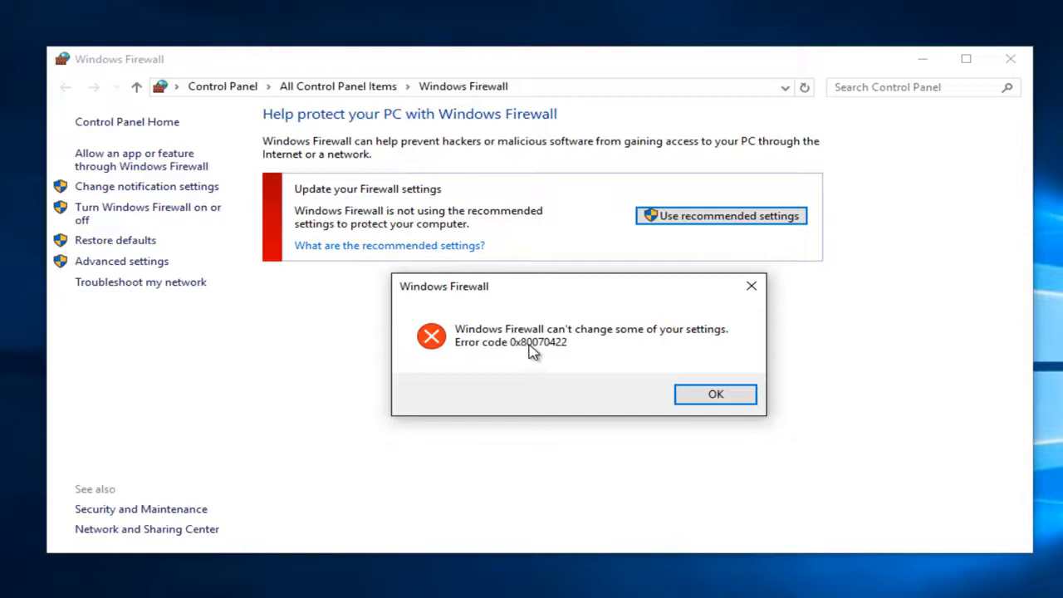
mouse_move(565, 349)
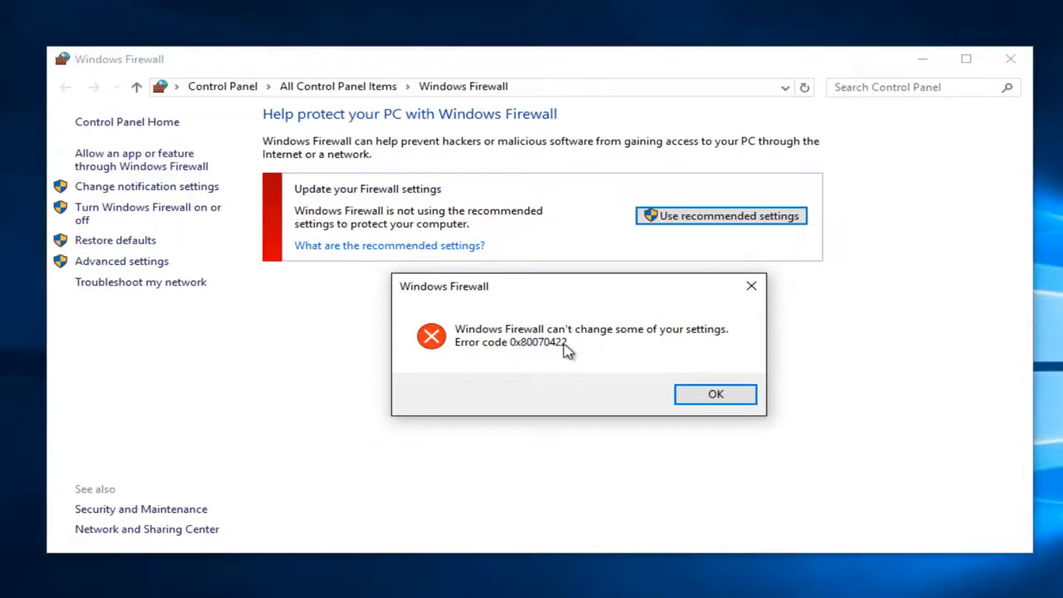
mouse_move(563, 346)
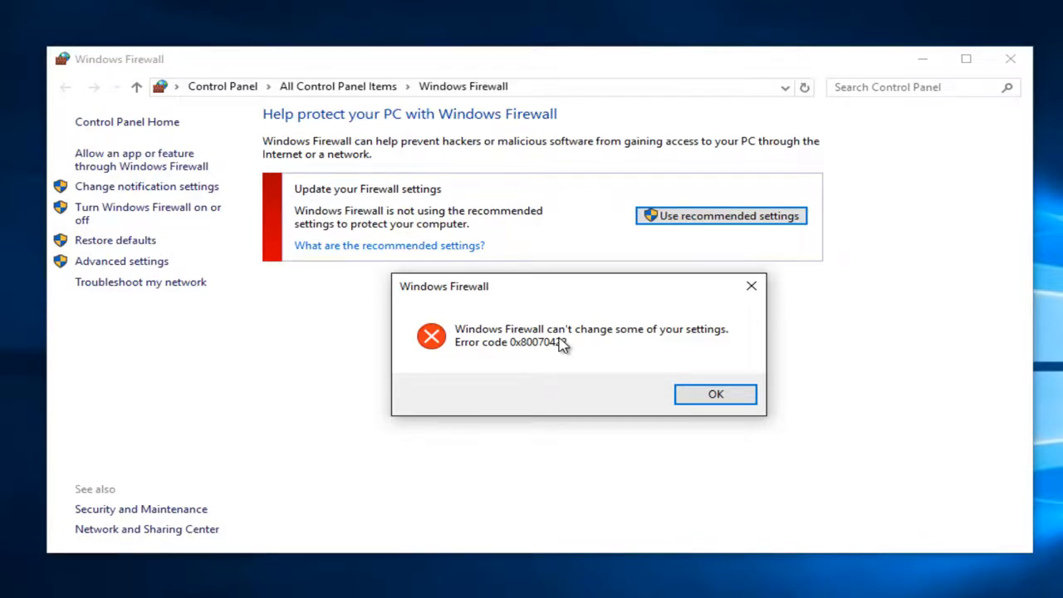
mouse_move(573, 348)
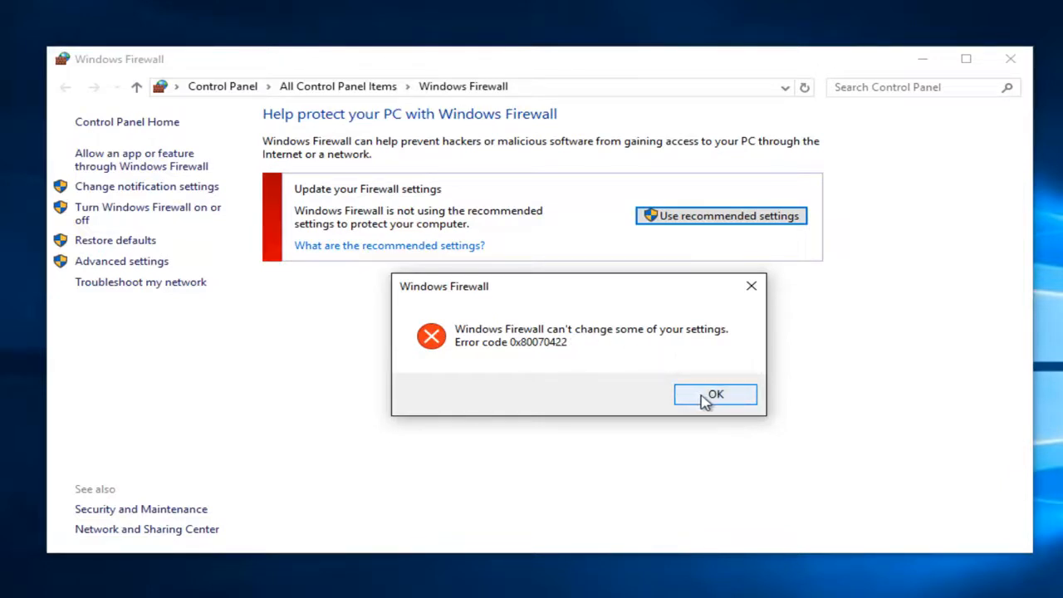
left_click(715, 394)
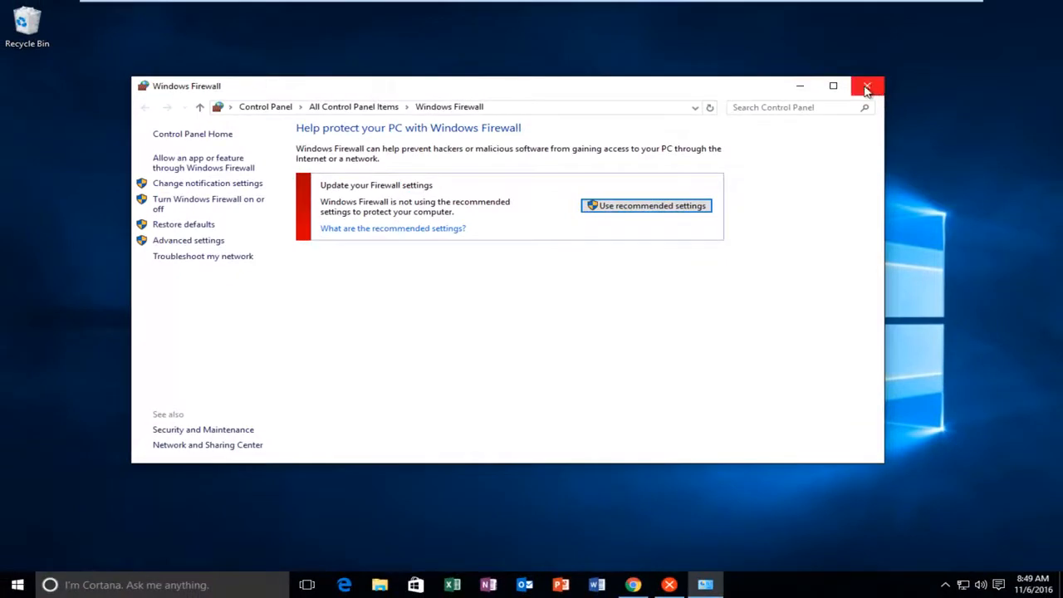
mouse_move(800, 86)
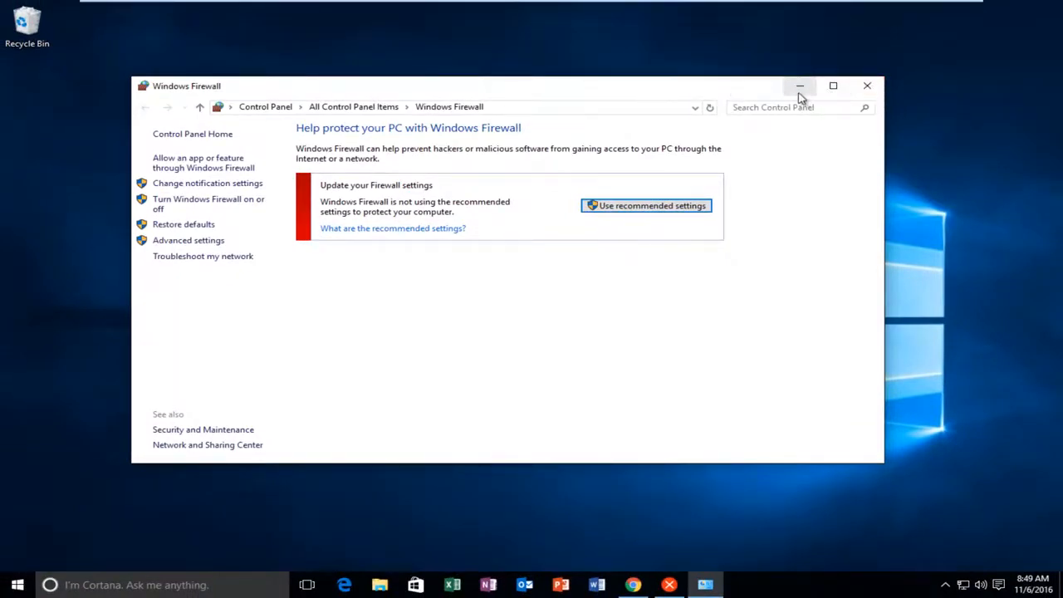
mouse_move(766, 110)
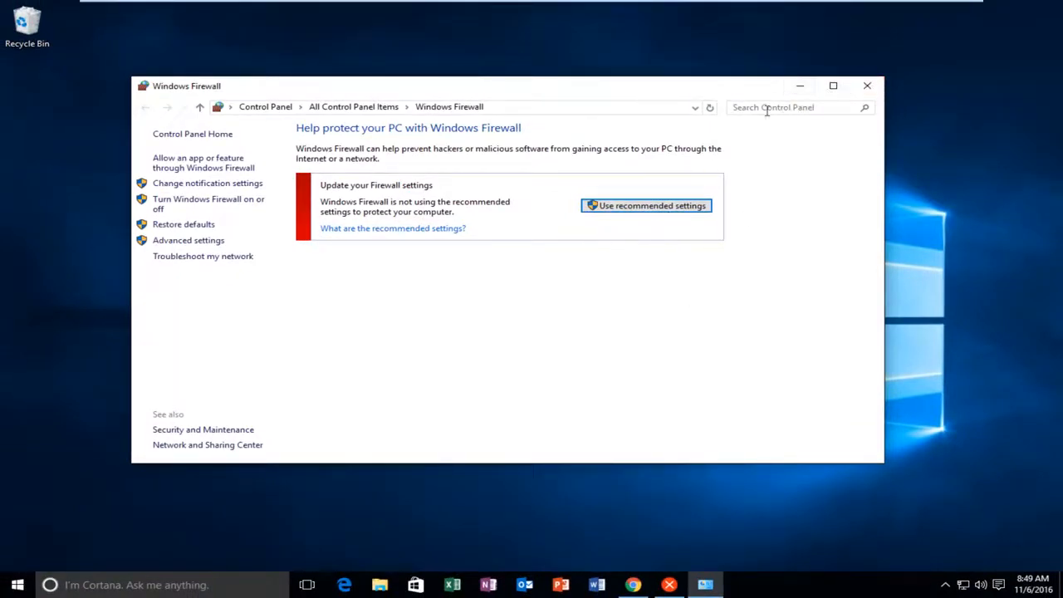
Step: Close the firewall windows and launch the Services app by searching 'services' from Start
left_click(645, 205)
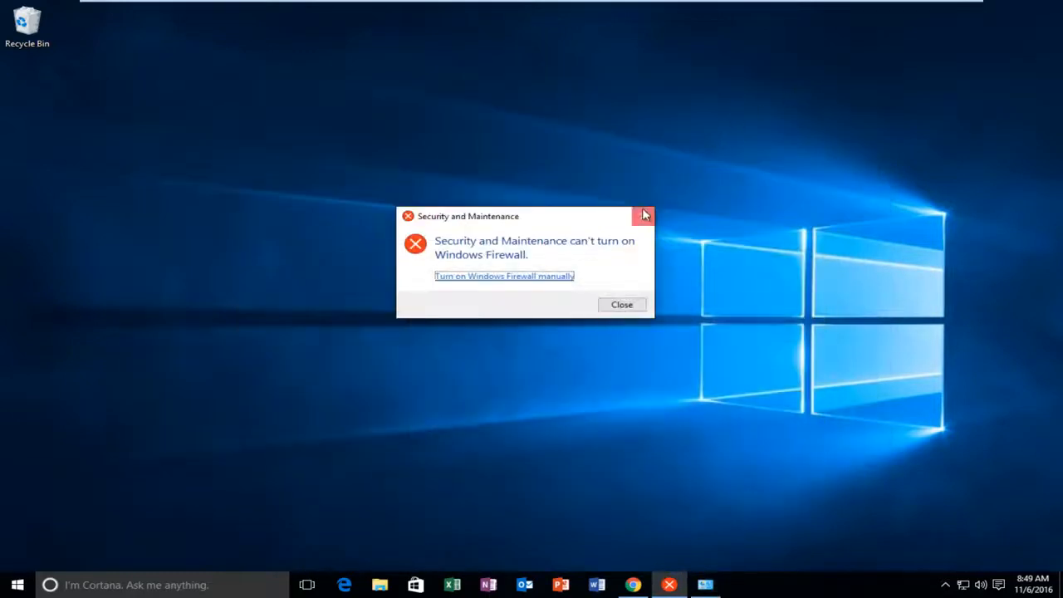
left_click(645, 216)
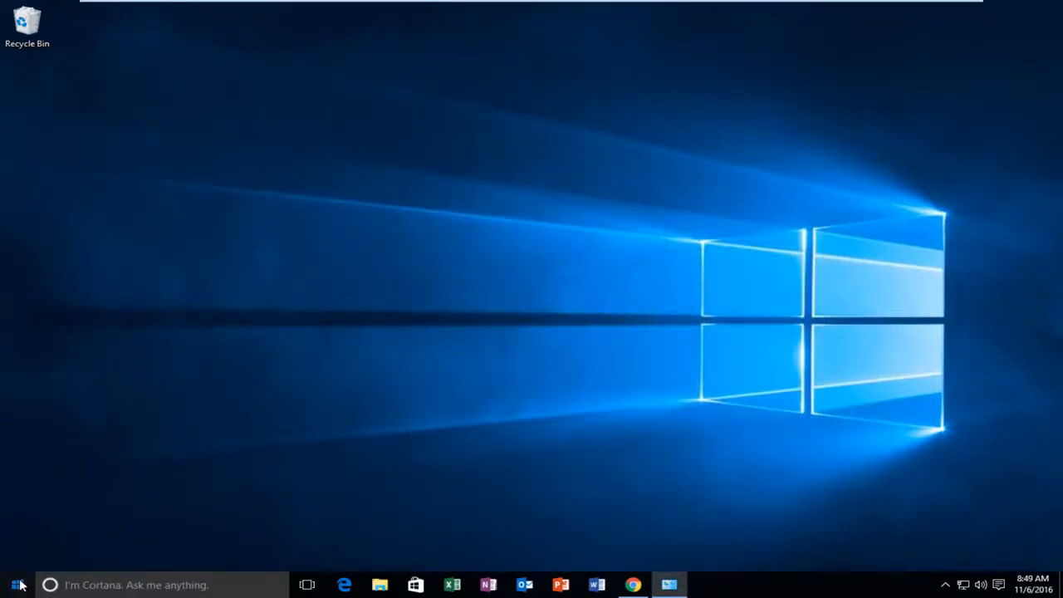
left_click(12, 585)
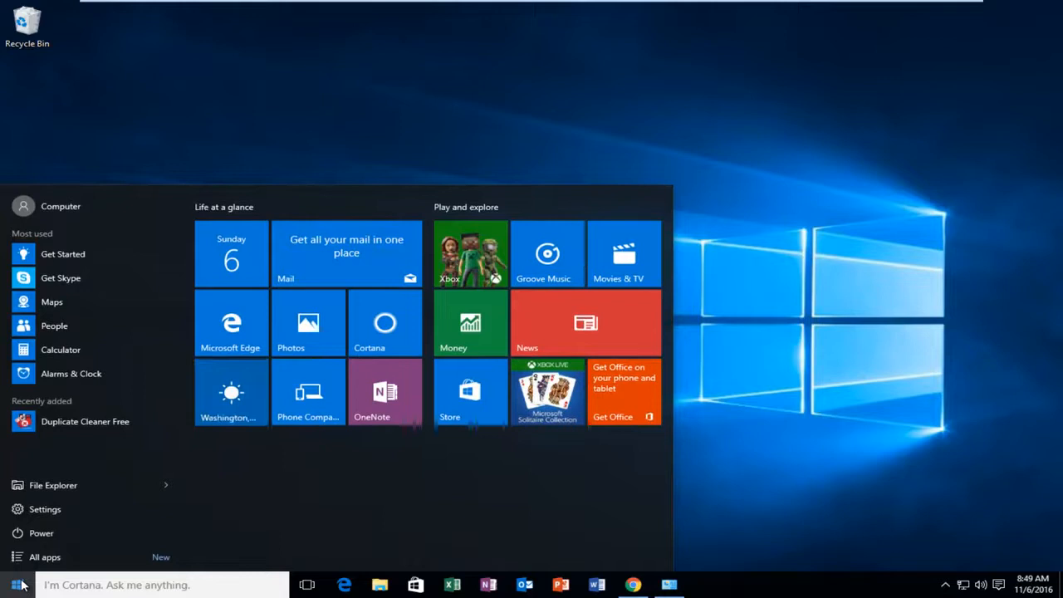
type("services")
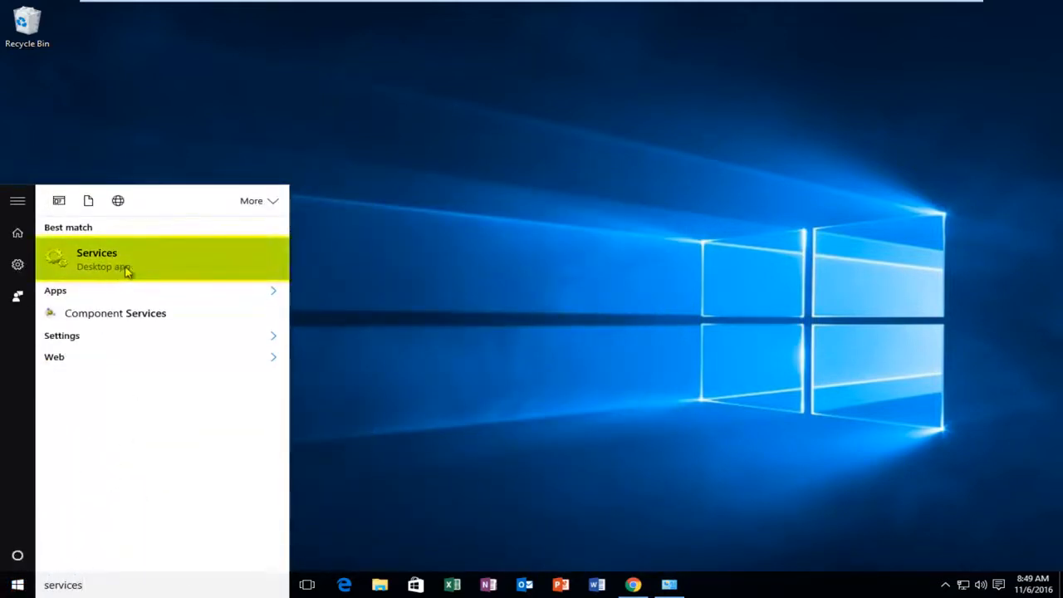
mouse_move(100, 264)
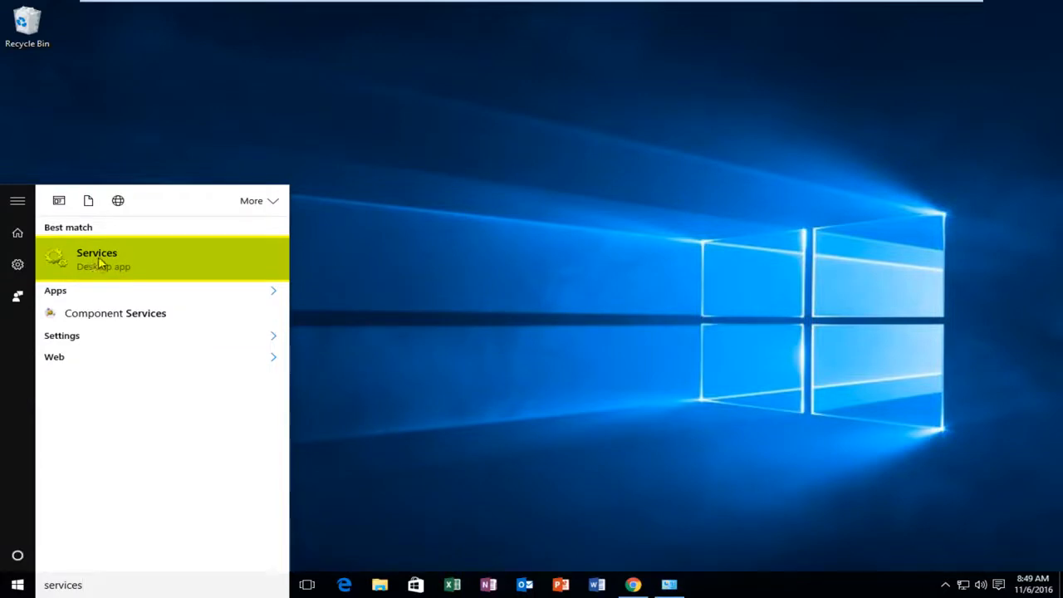
left_click(96, 258)
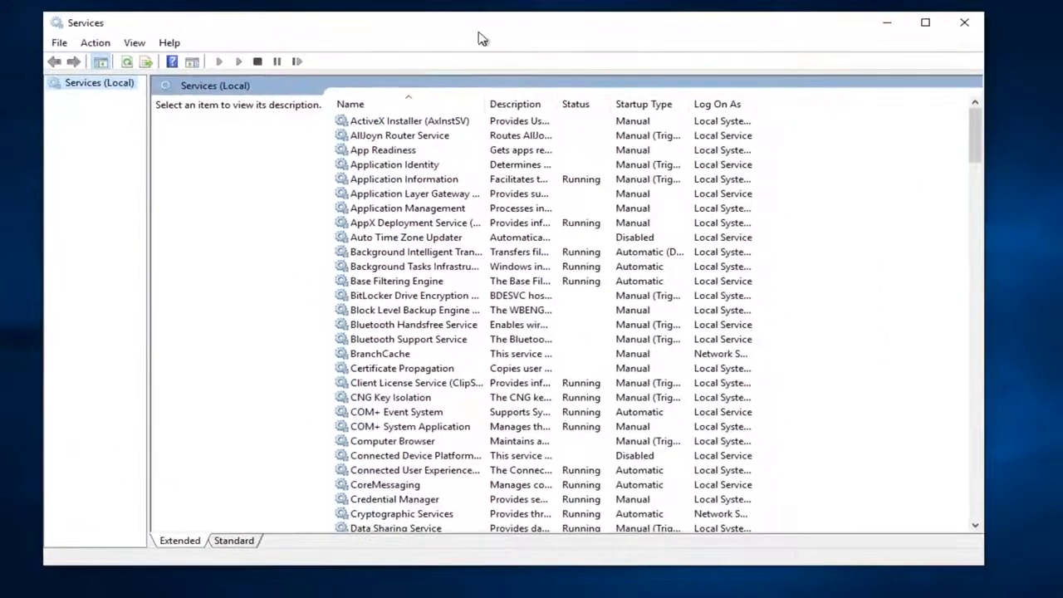
Step: Sort services by name descending, then select and right-click the disabled Windows Firewall service
left_click(349, 104)
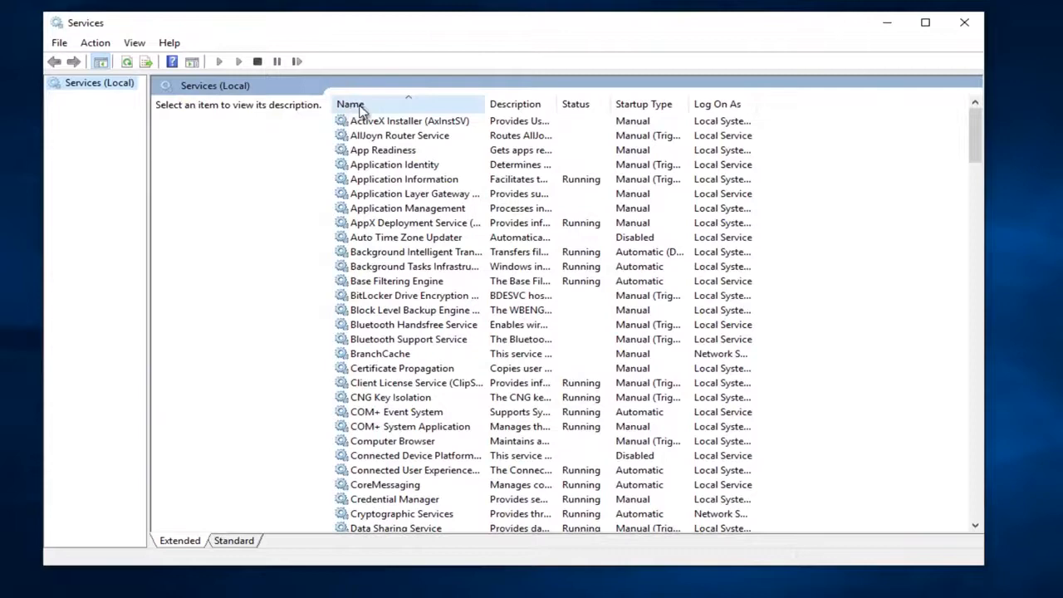
left_click(350, 104)
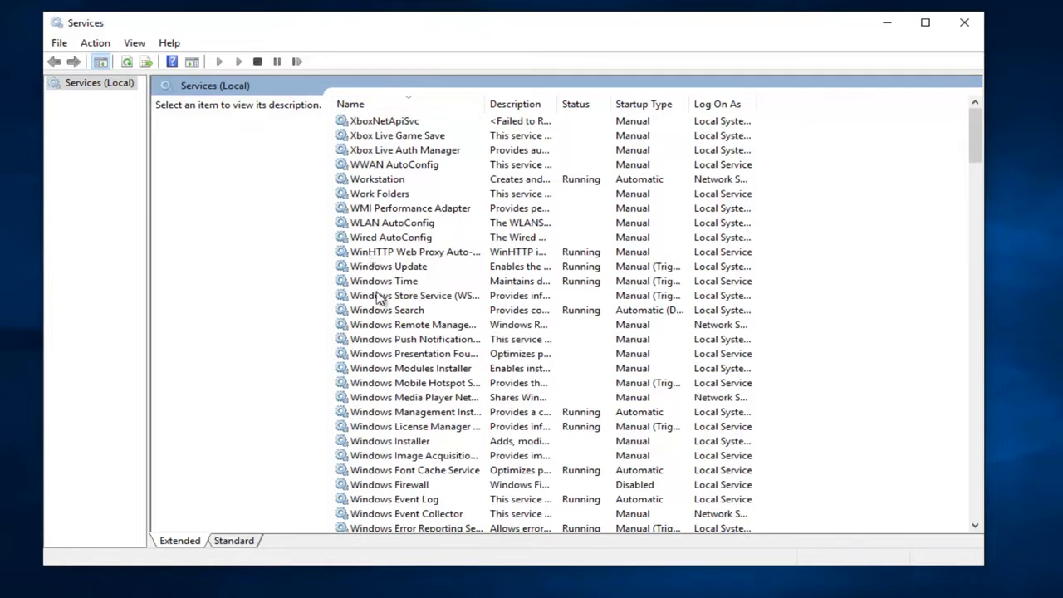
mouse_move(407, 494)
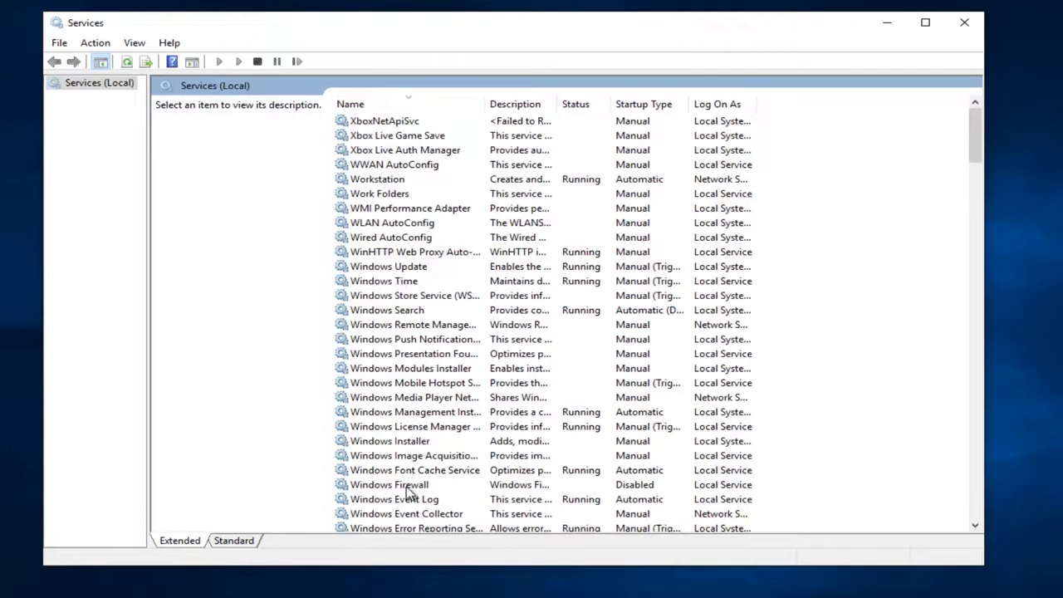
left_click(389, 484)
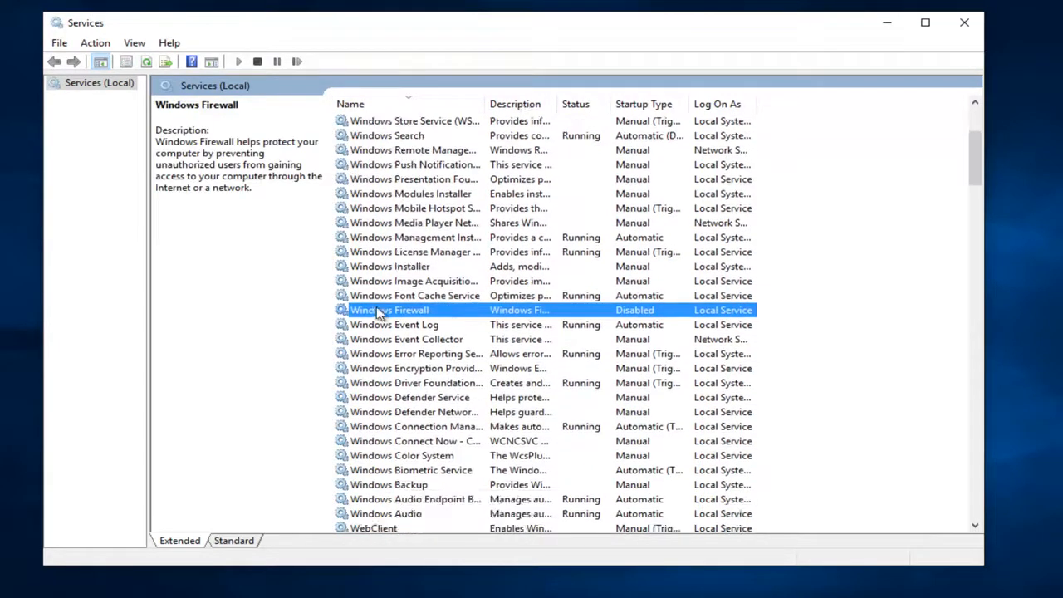
right_click(390, 310)
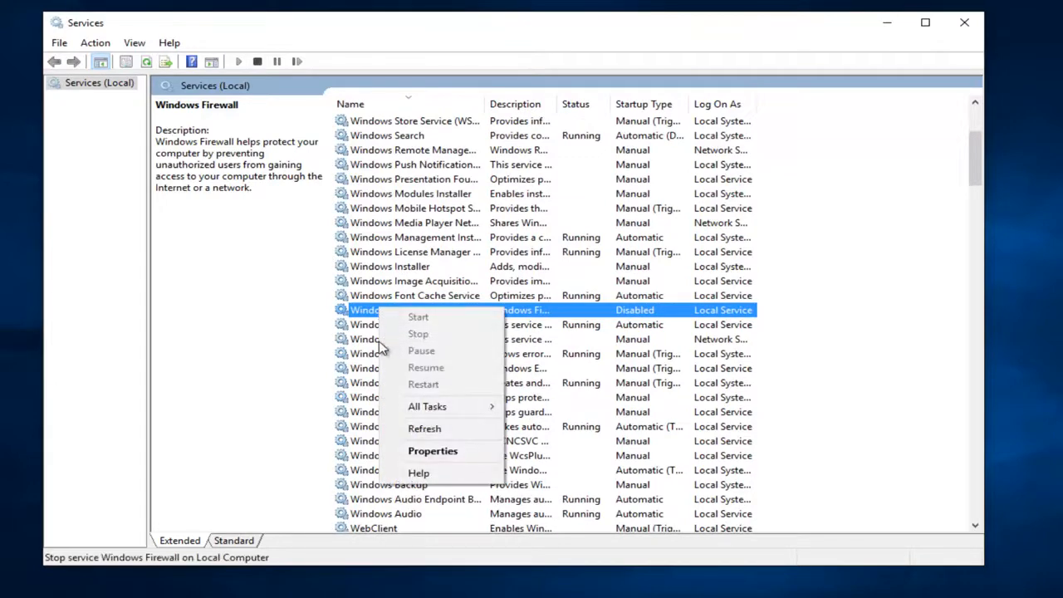
mouse_move(432, 451)
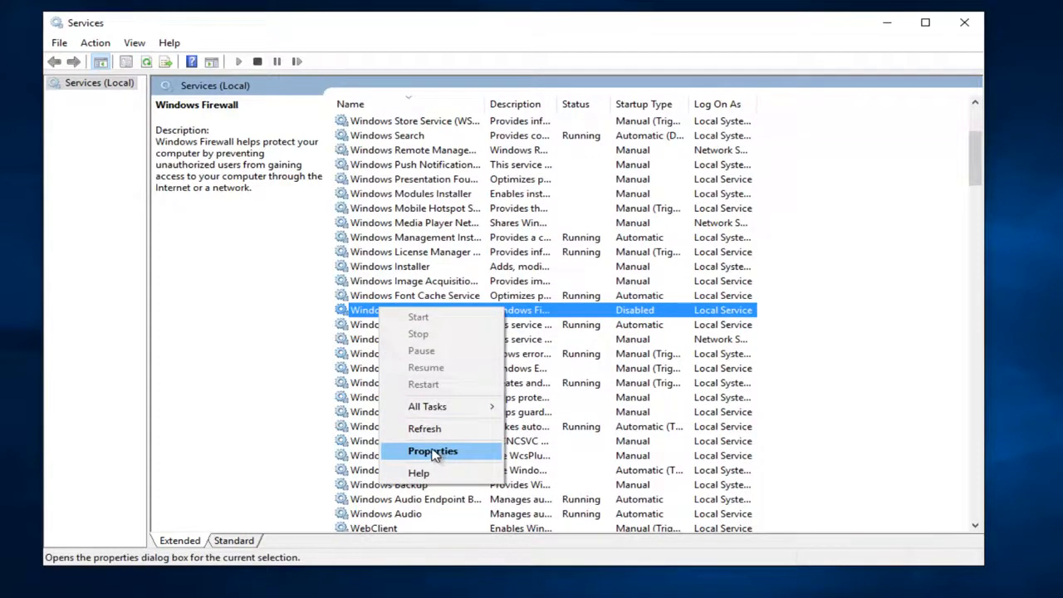
Step: Set the Windows Firewall service's startup type to Automatic and start the service
left_click(433, 451)
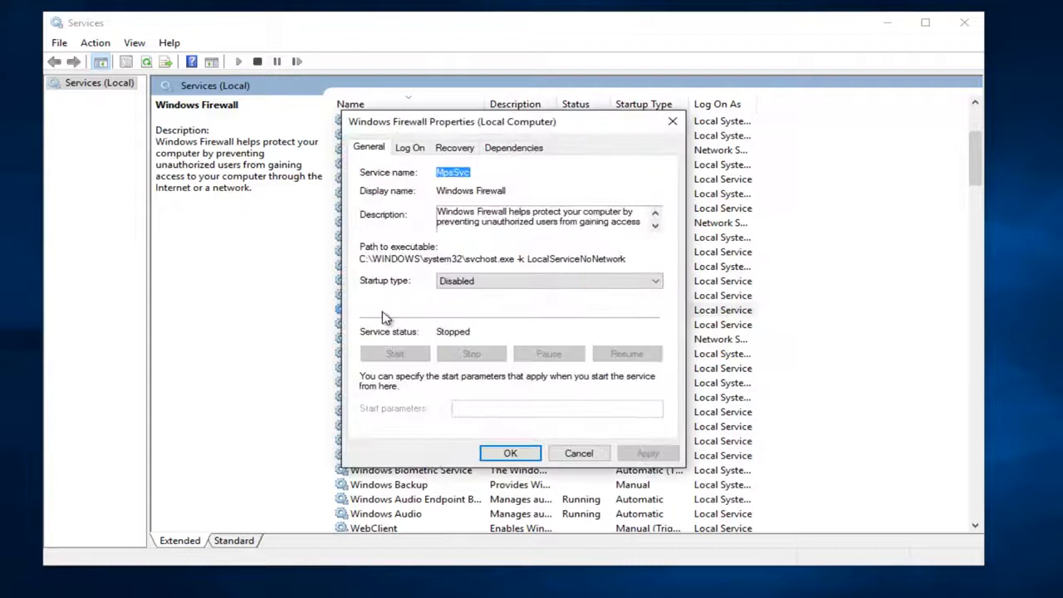
left_click(548, 280)
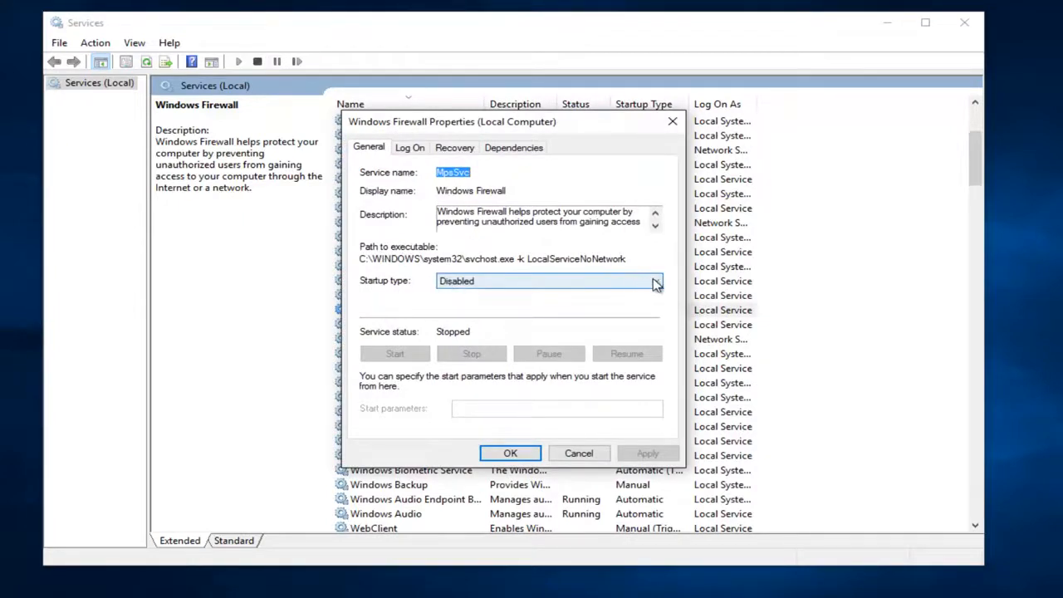
left_click(655, 280)
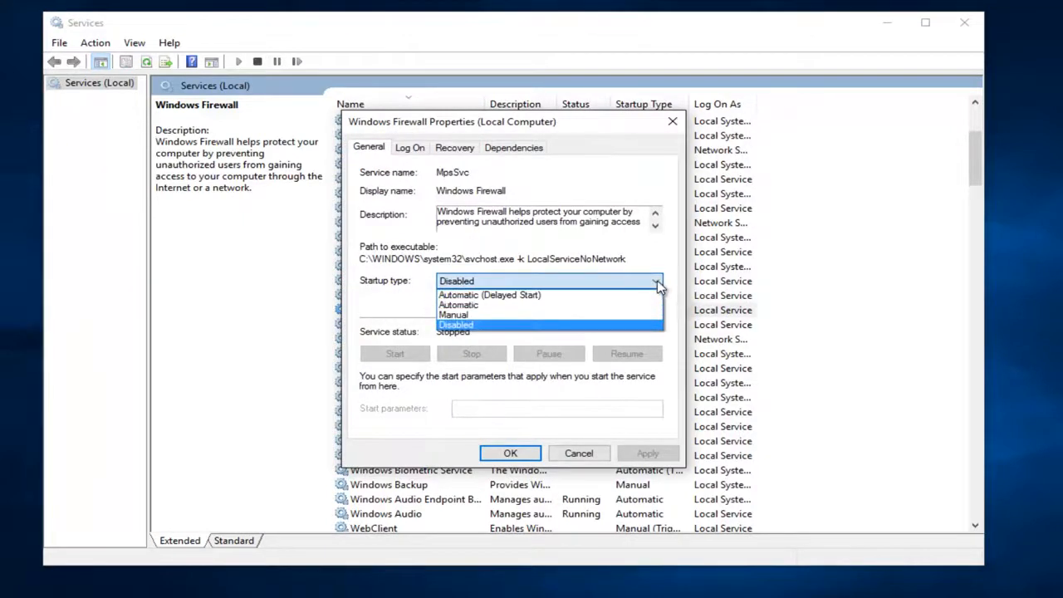
left_click(458, 305)
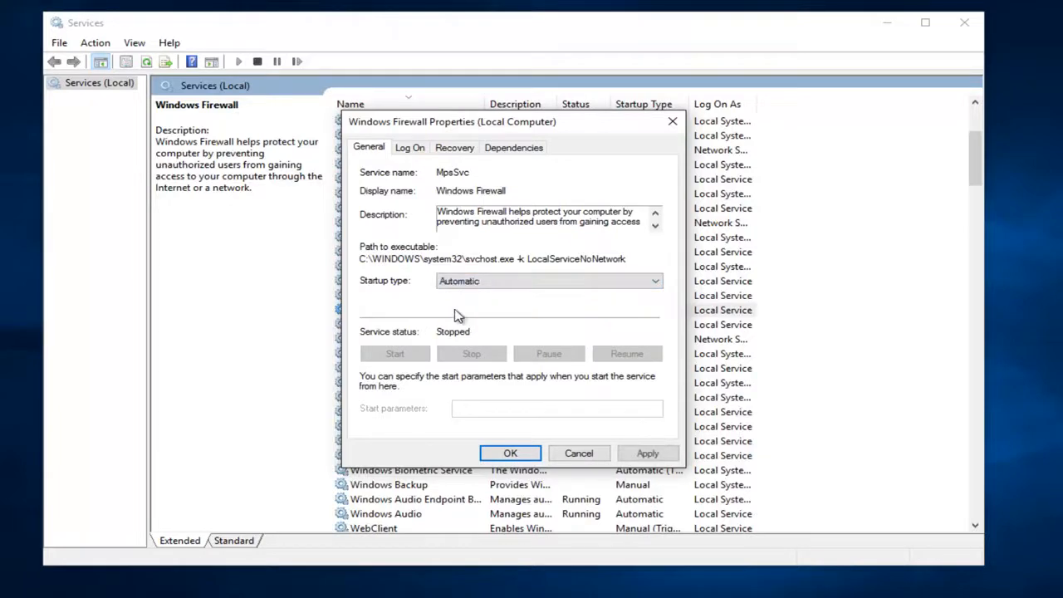
mouse_move(544, 373)
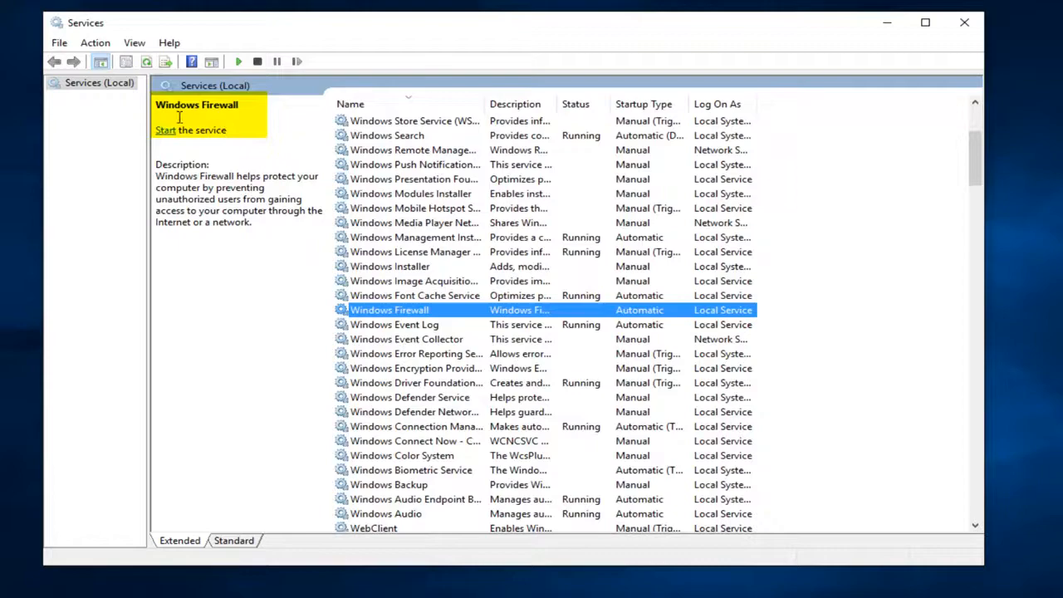
left_click(165, 130)
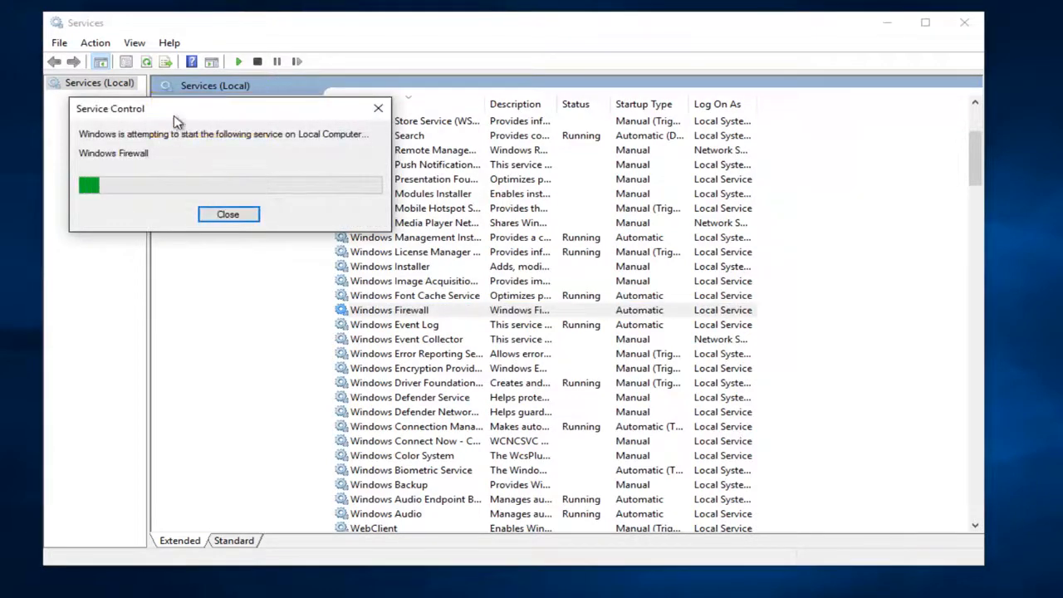
left_click(228, 214)
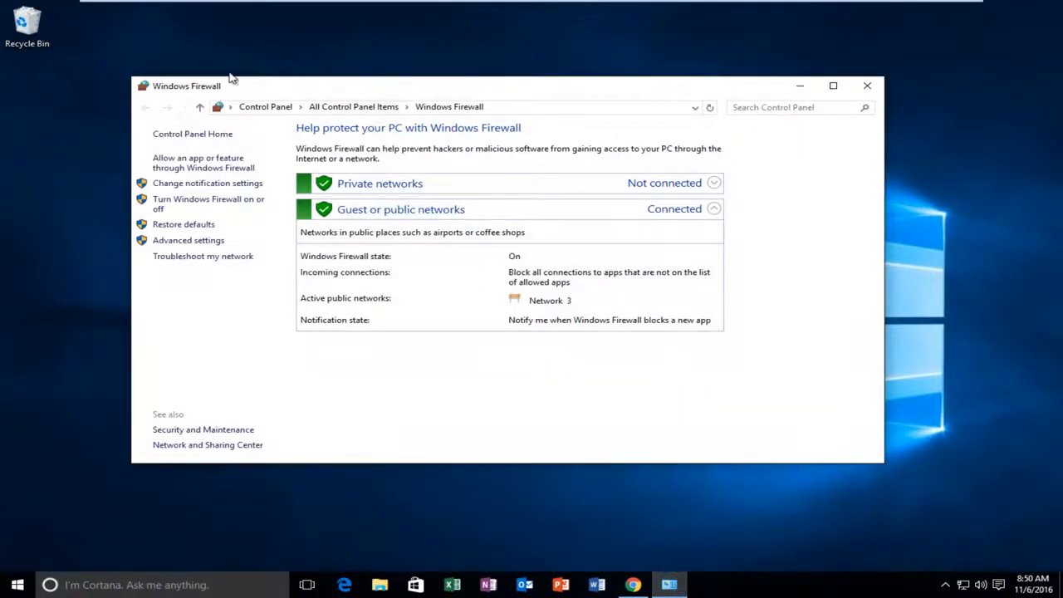
mouse_move(692, 319)
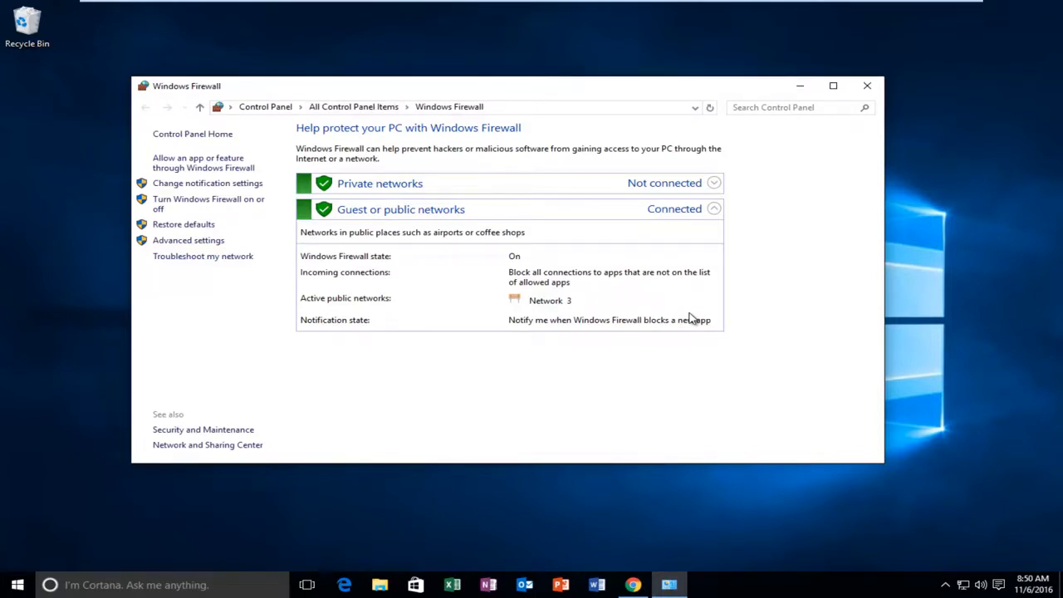
mouse_move(531, 363)
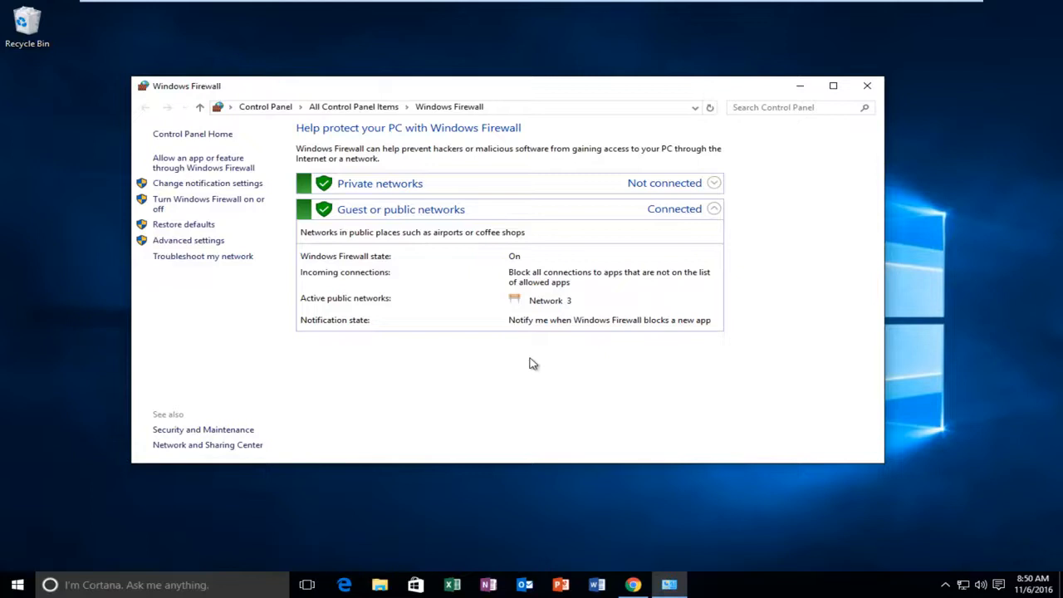
mouse_move(501, 328)
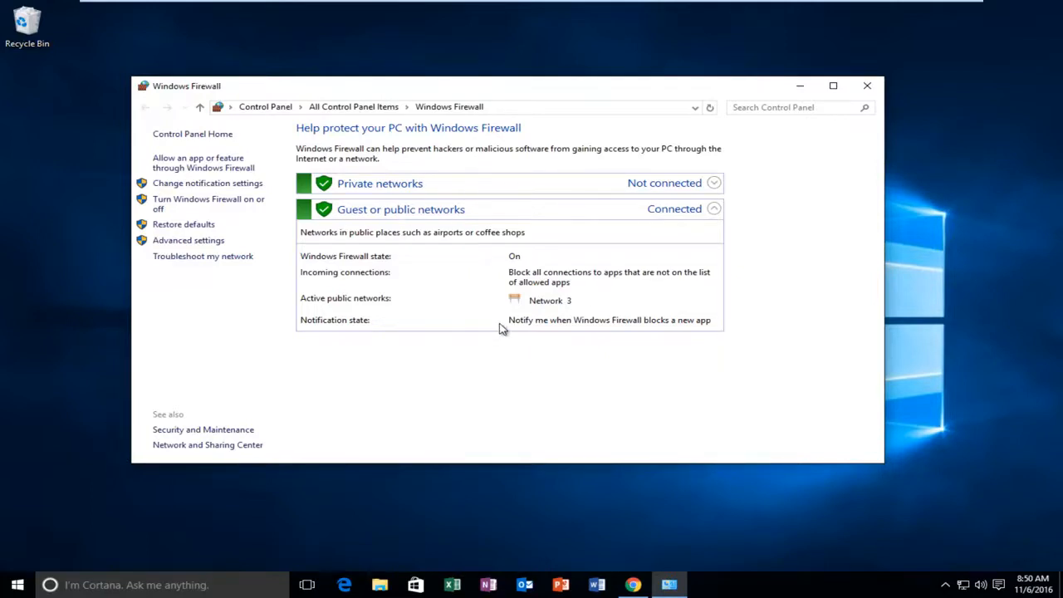